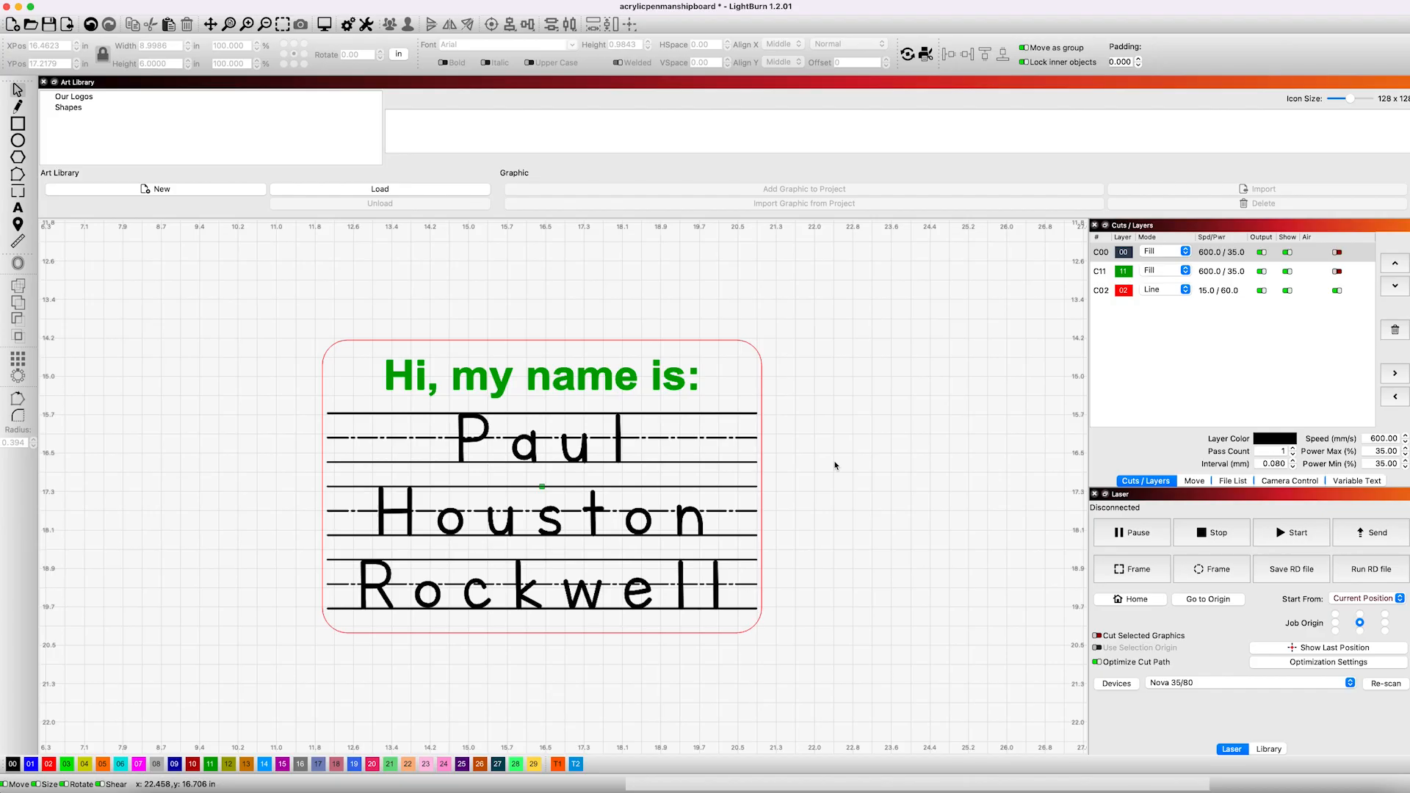
mouse_move(441, 450)
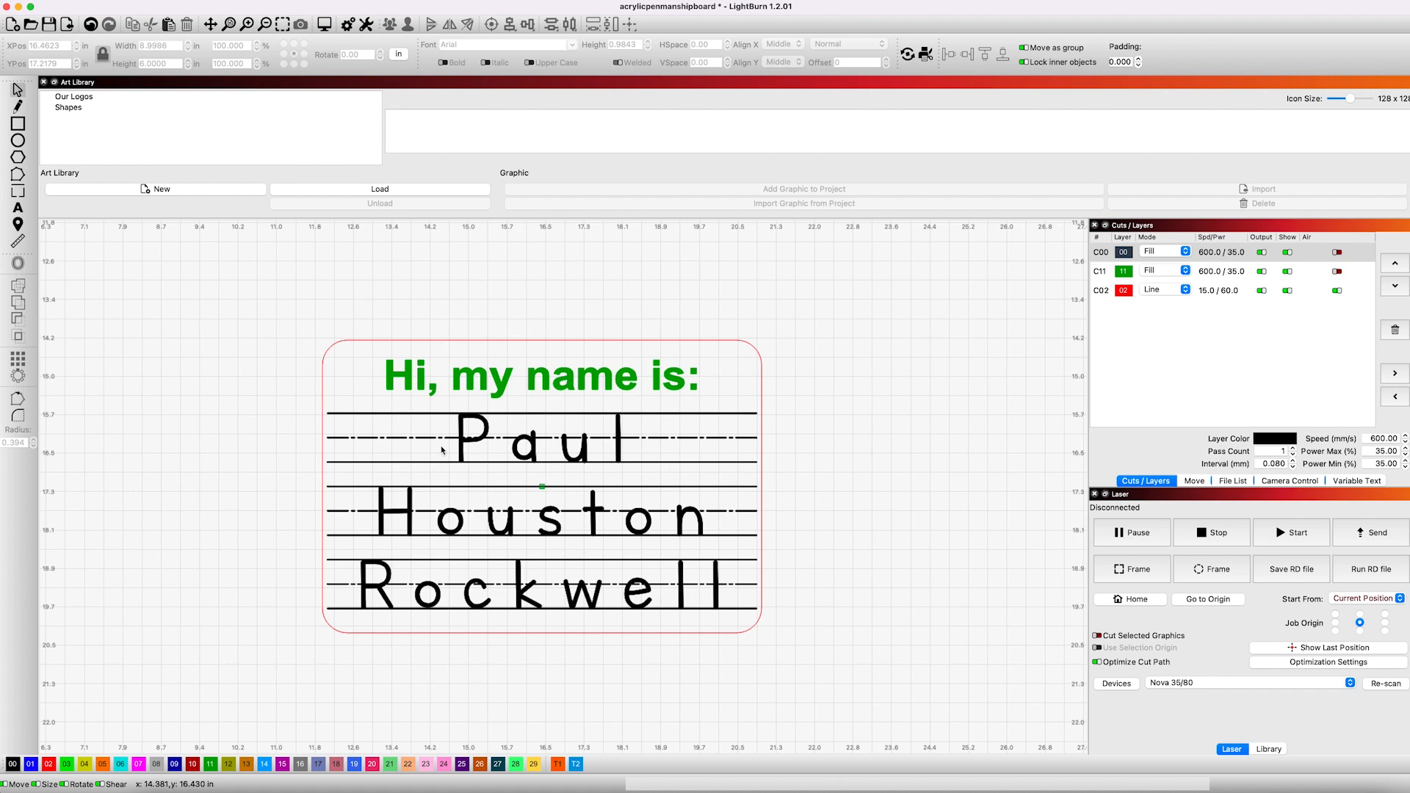
mouse_move(642, 385)
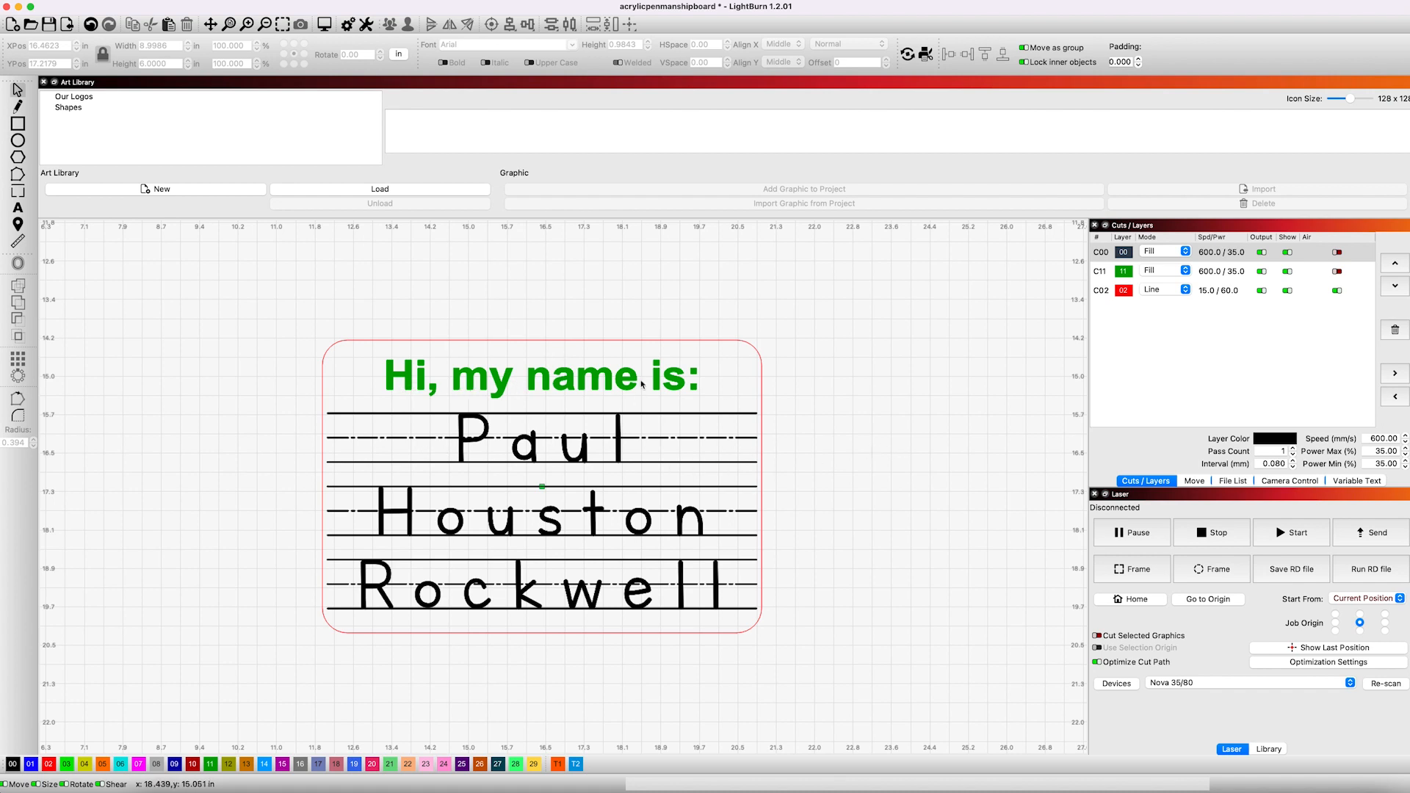
mouse_move(554, 500)
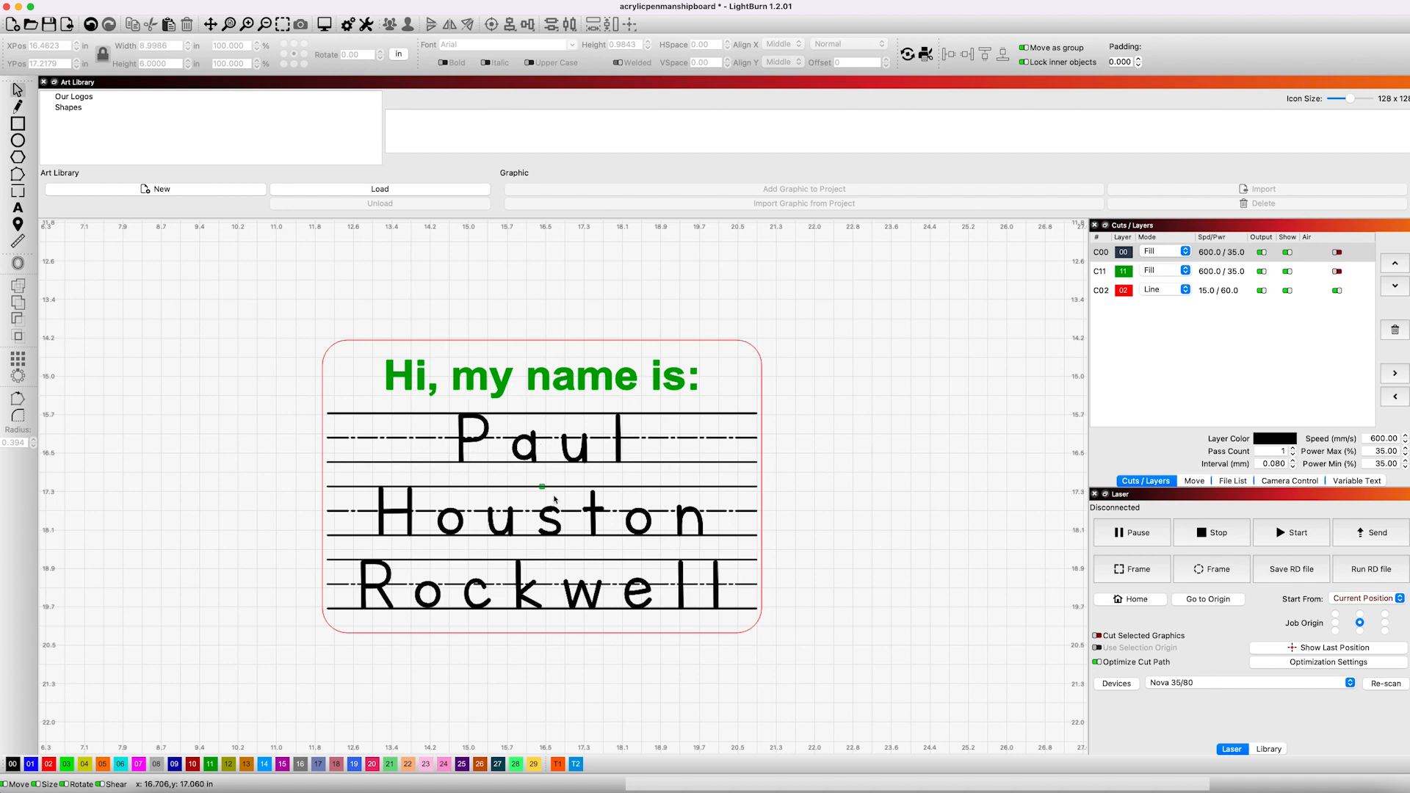
mouse_move(694, 540)
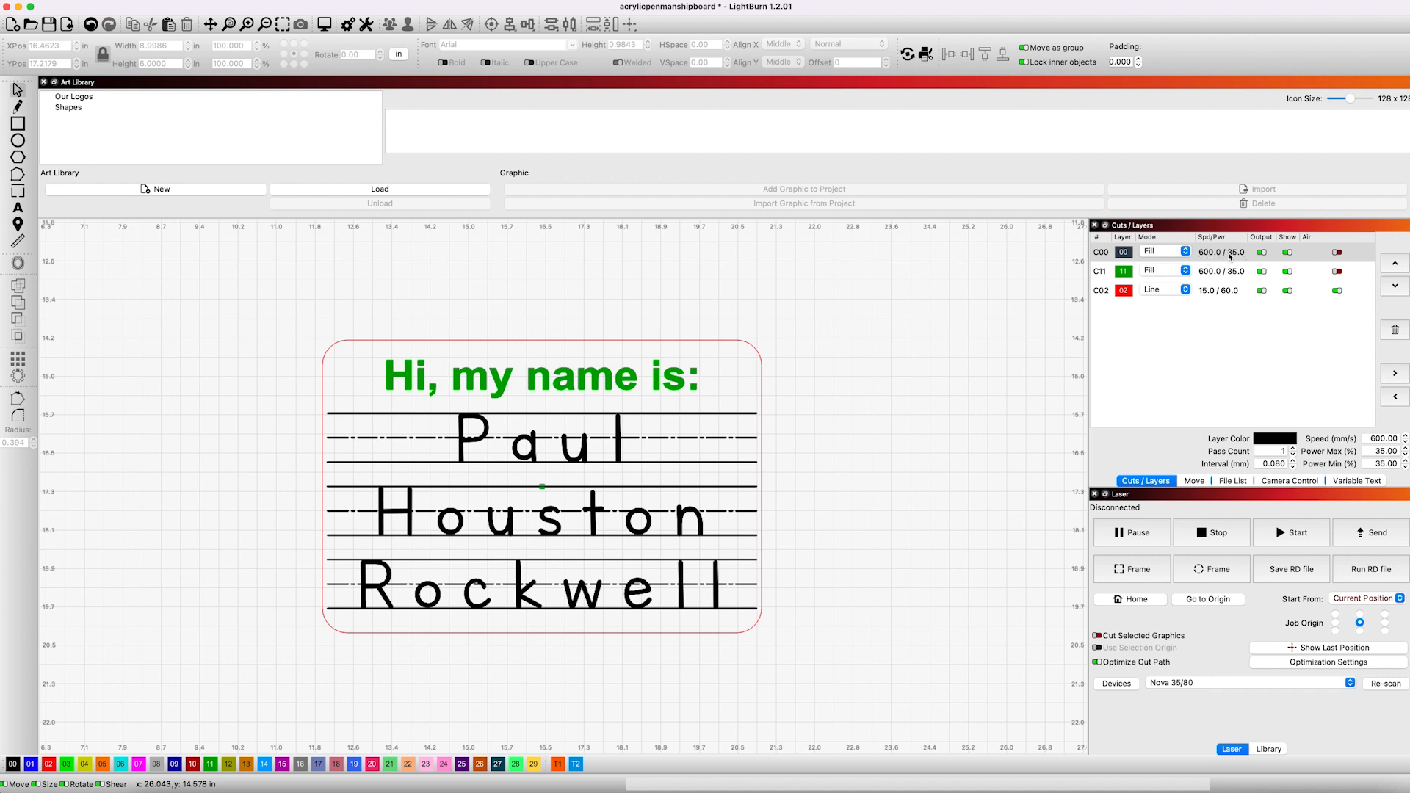
mouse_move(1223, 253)
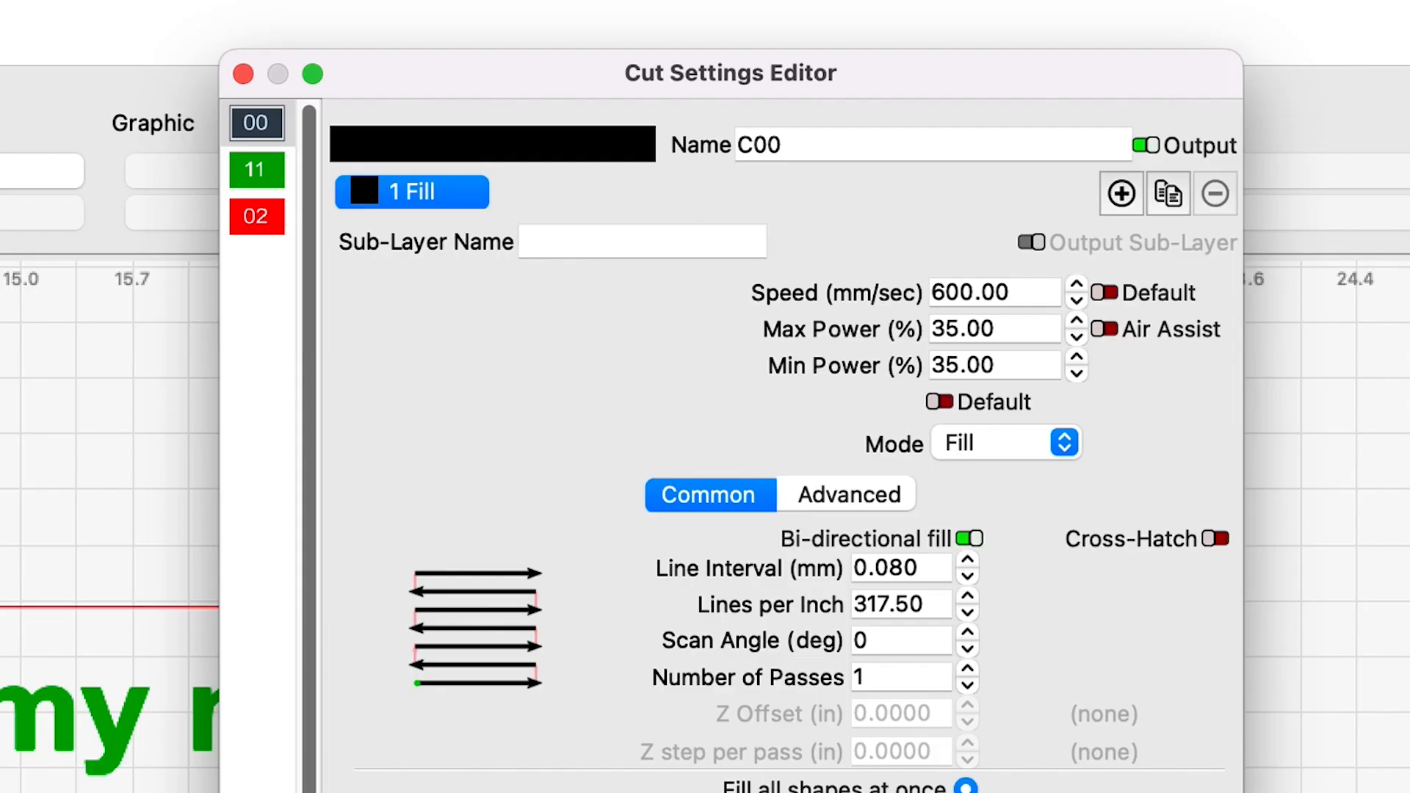
mouse_move(1017, 306)
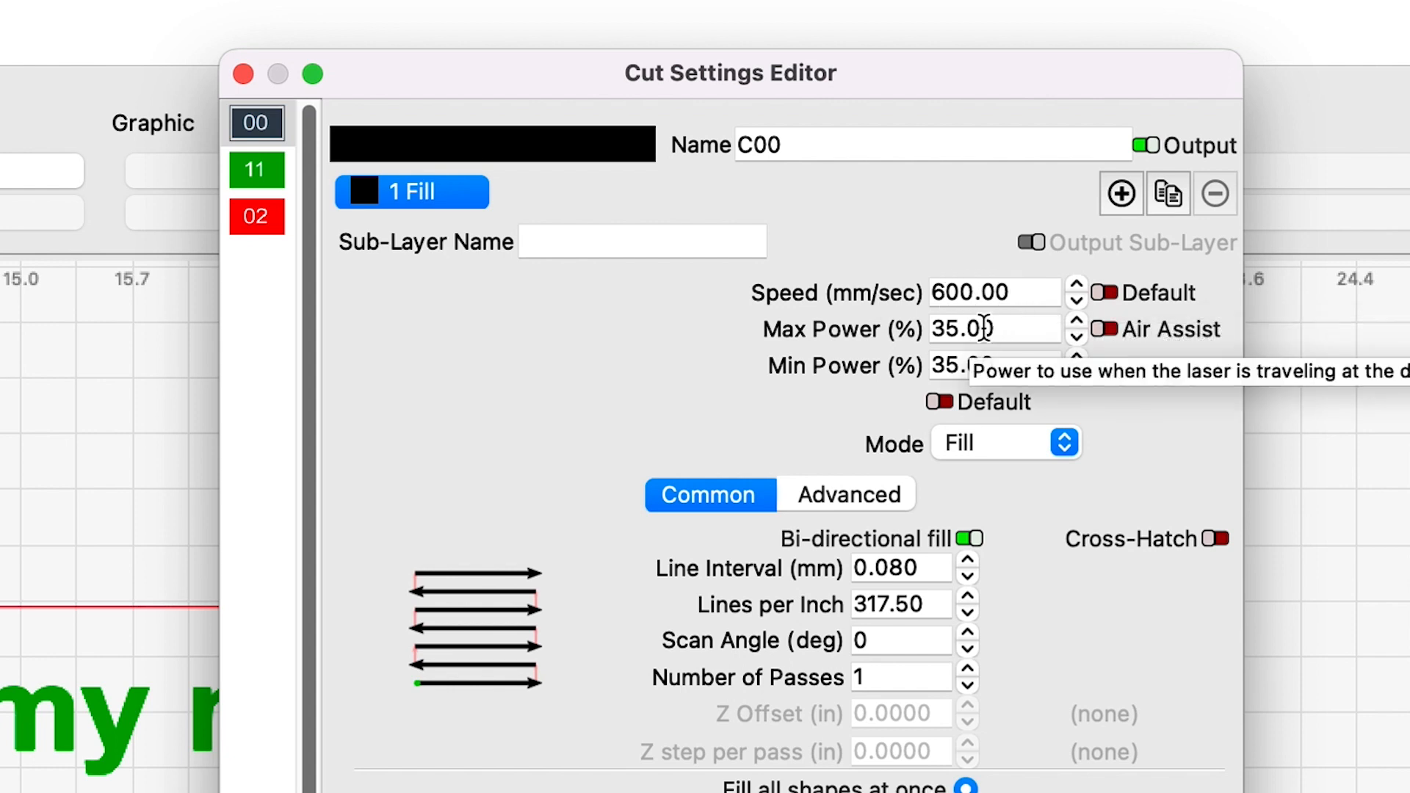
mouse_move(1003, 367)
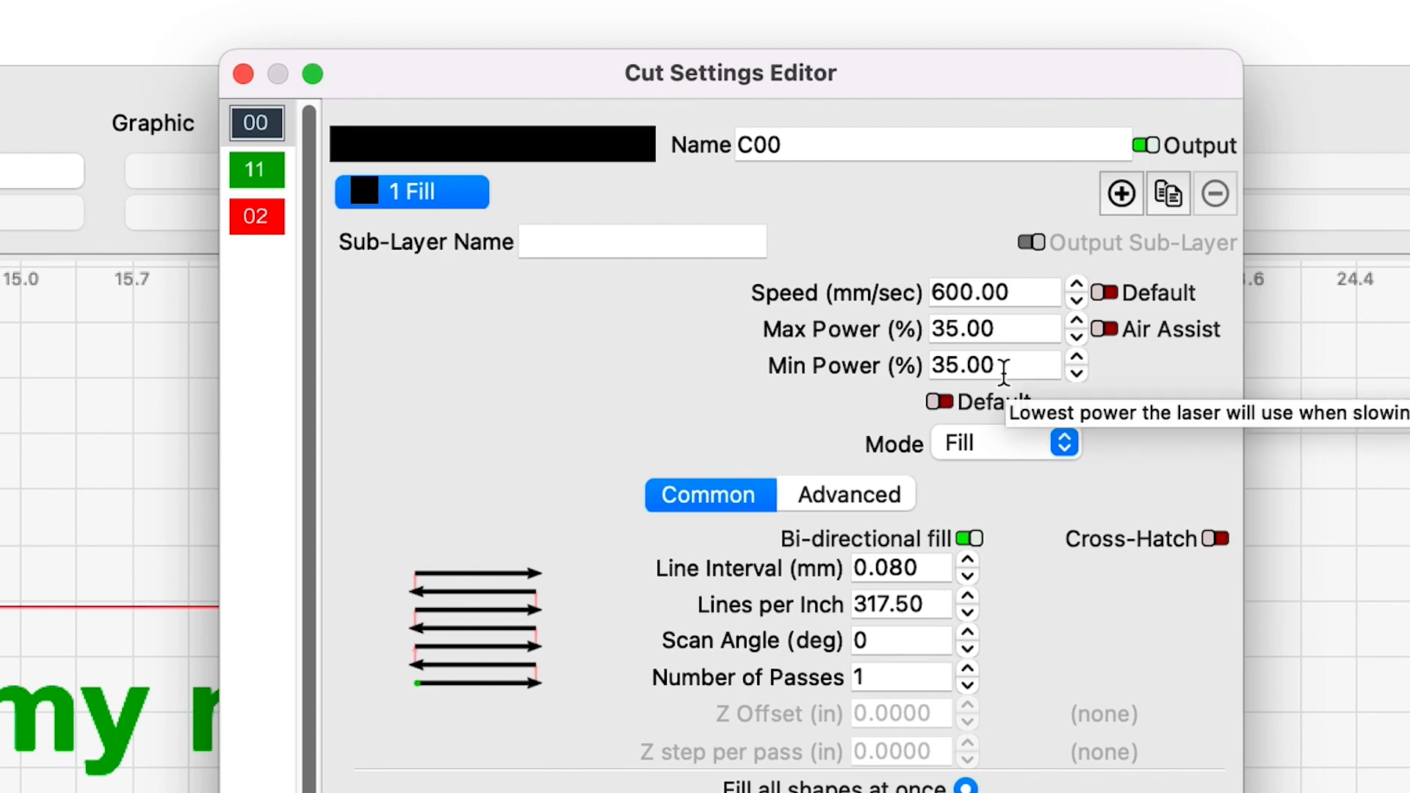
mouse_move(1126, 348)
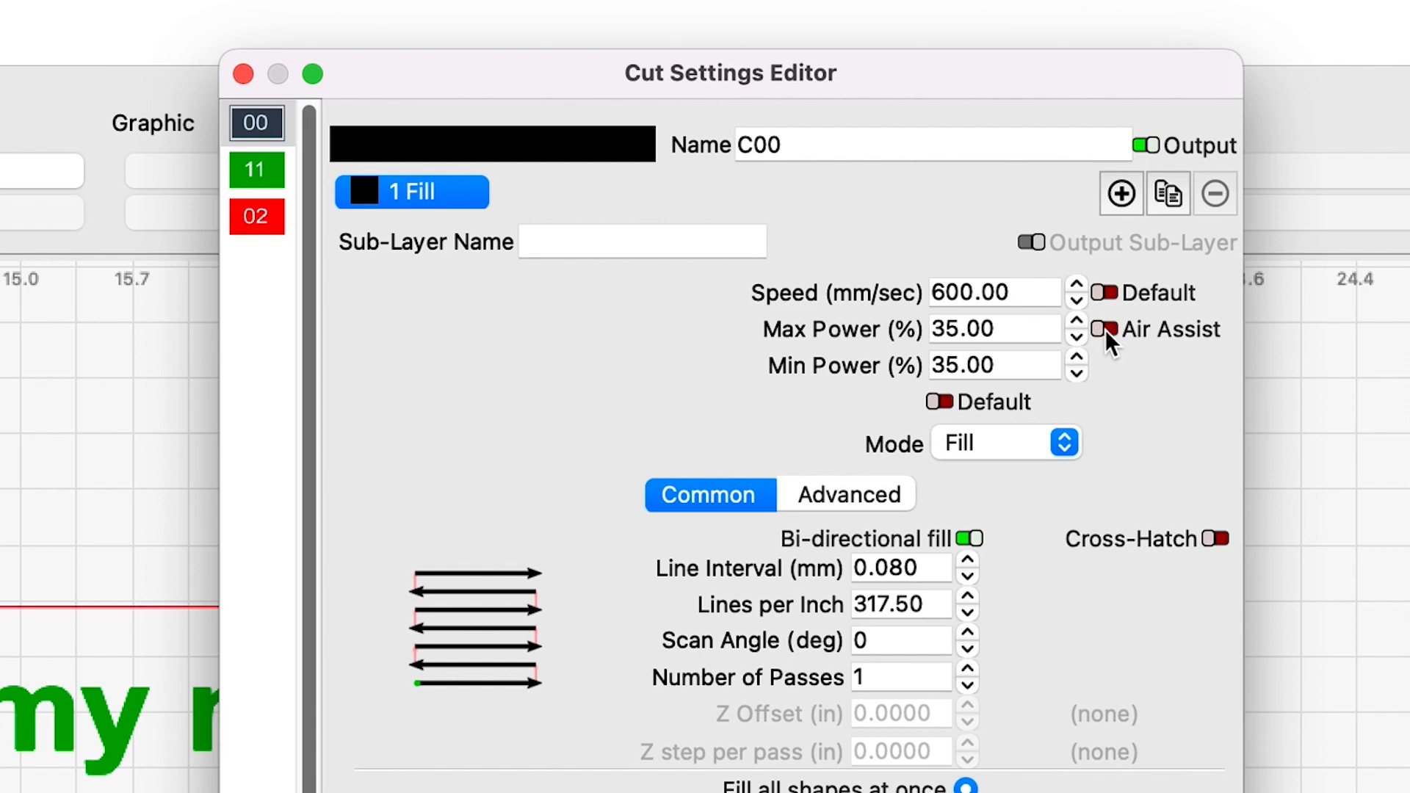
mouse_move(1118, 344)
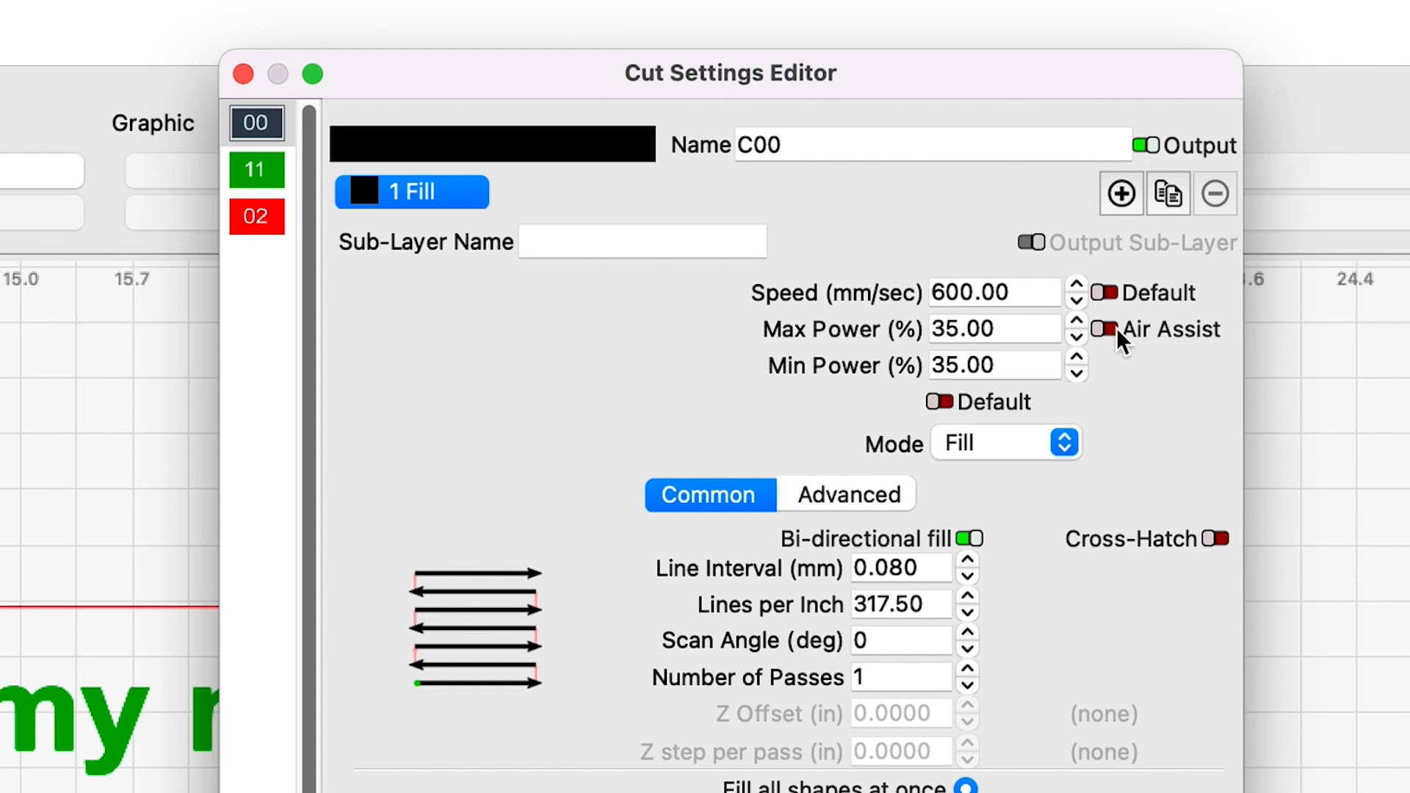
- Open the red line layer's cut settings to review its line mode and air assist
left_click(257, 216)
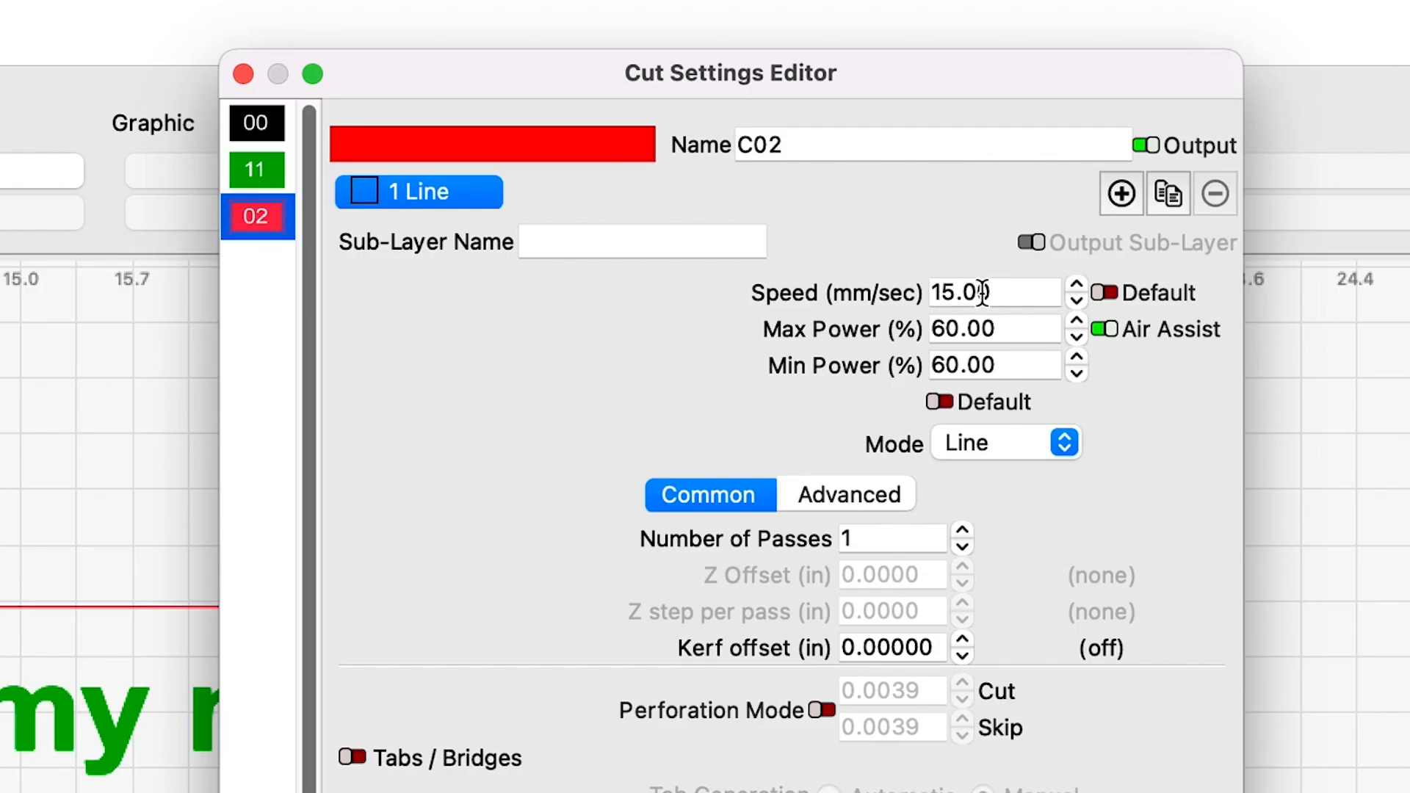
mouse_move(969, 329)
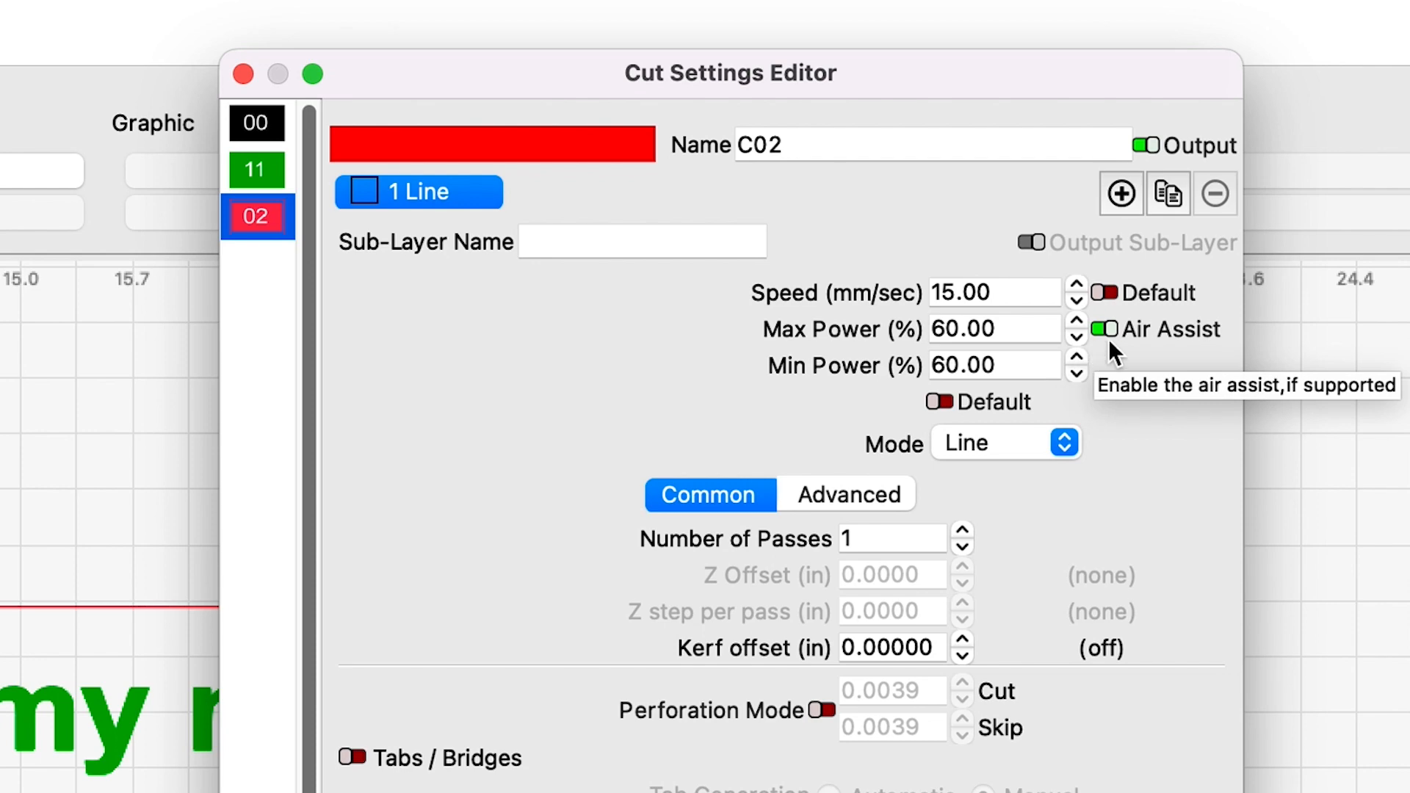
mouse_move(1126, 349)
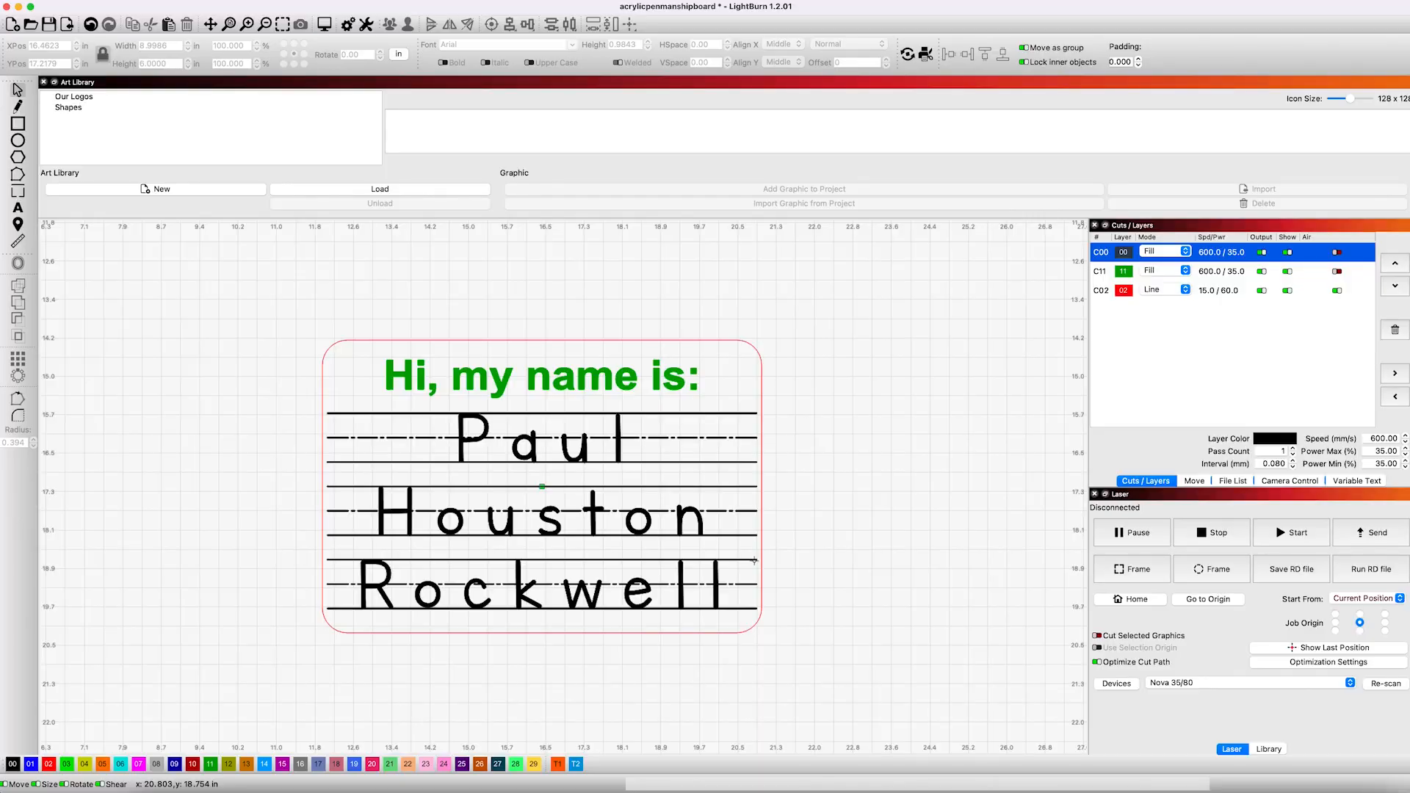
mouse_move(817, 317)
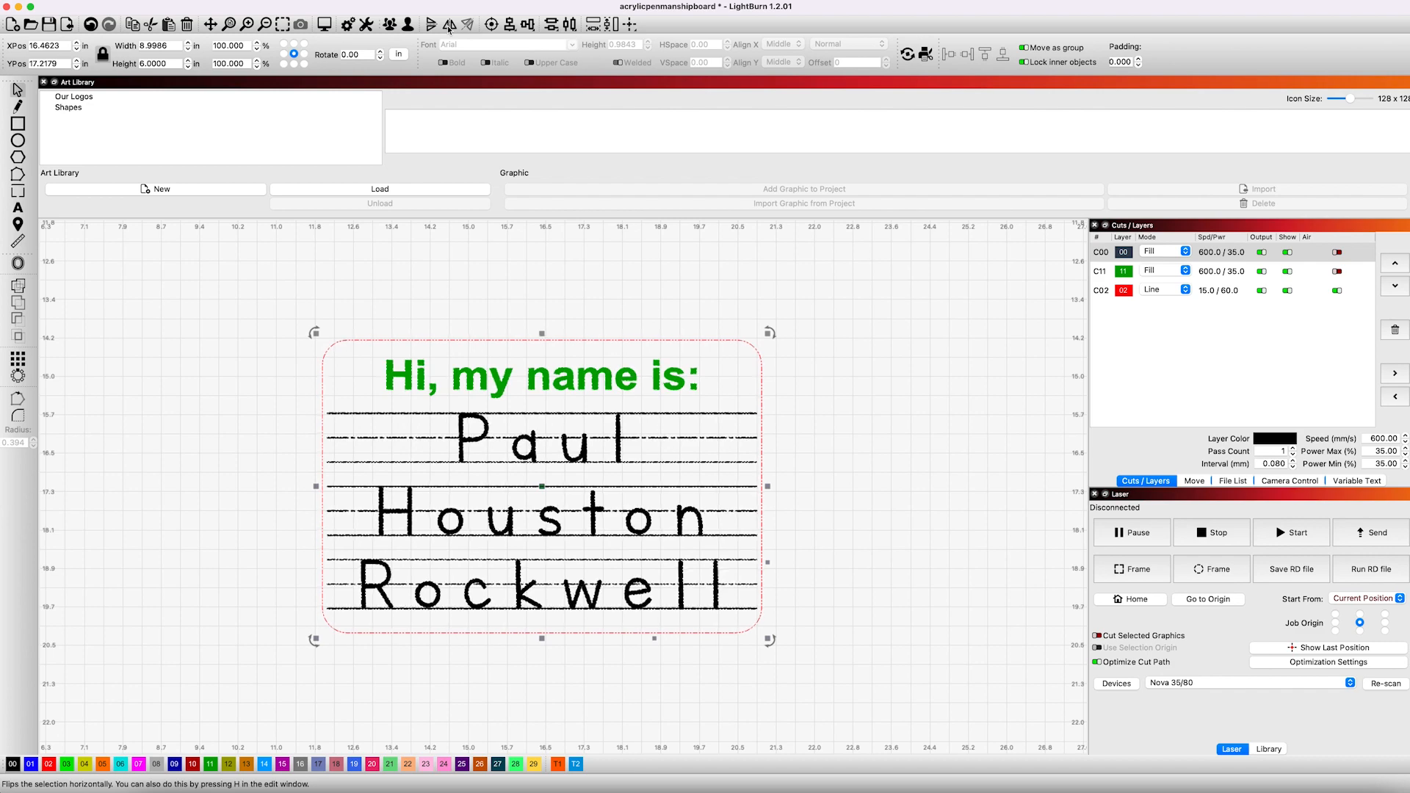
- Flip the entire name badge design horizontally so its text reads backwards
left_click(439, 24)
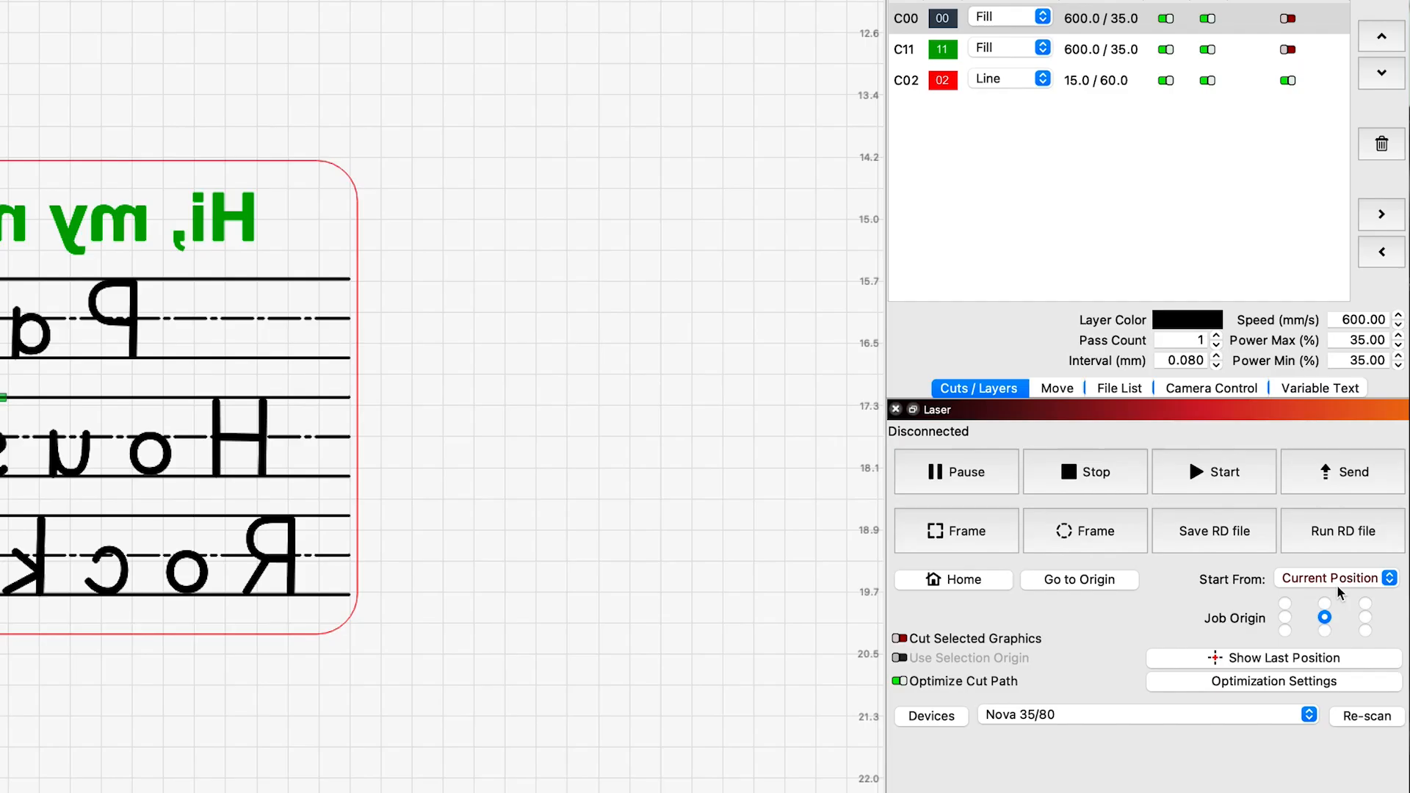
- Keep Start From at Current Position and set the job origin to top-left
left_click(1335, 578)
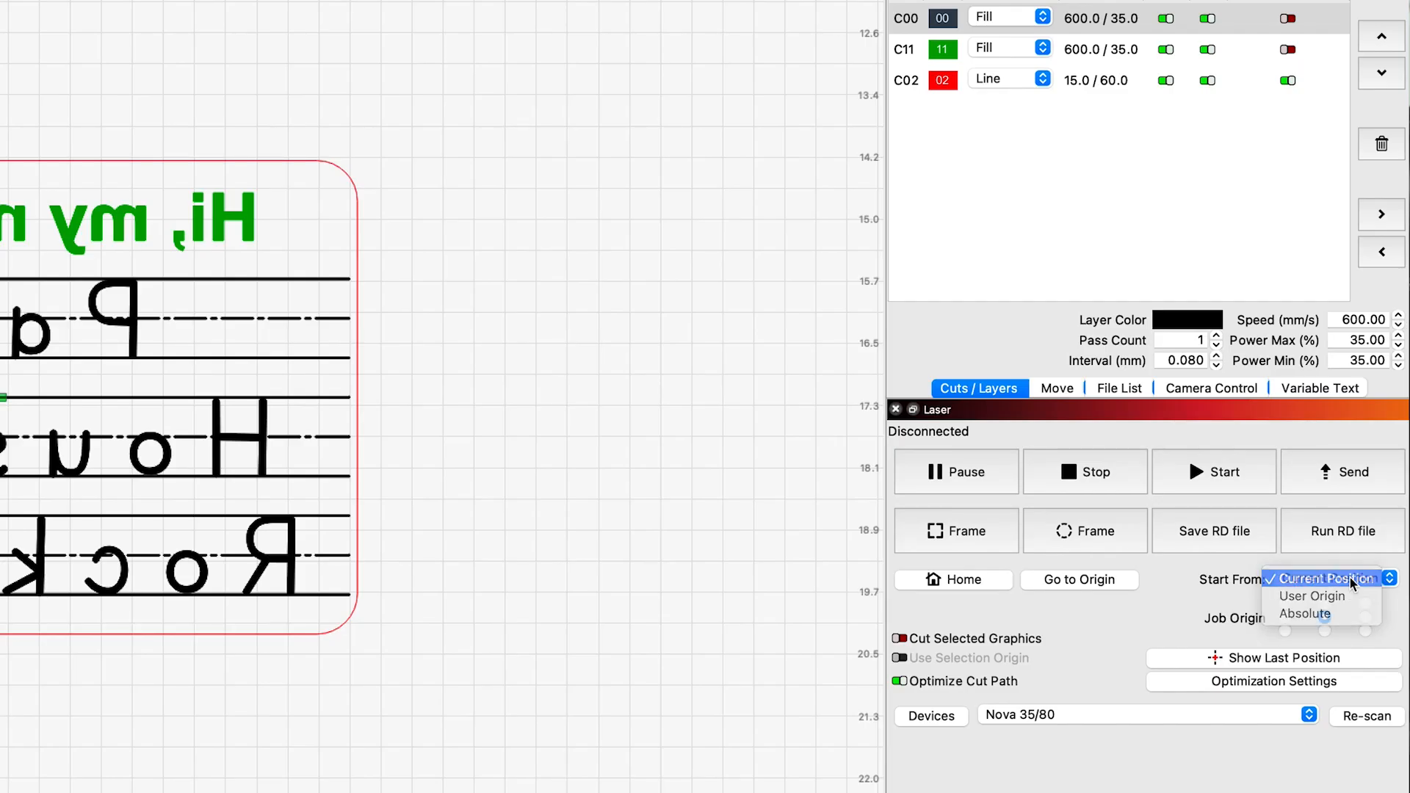
left_click(1322, 578)
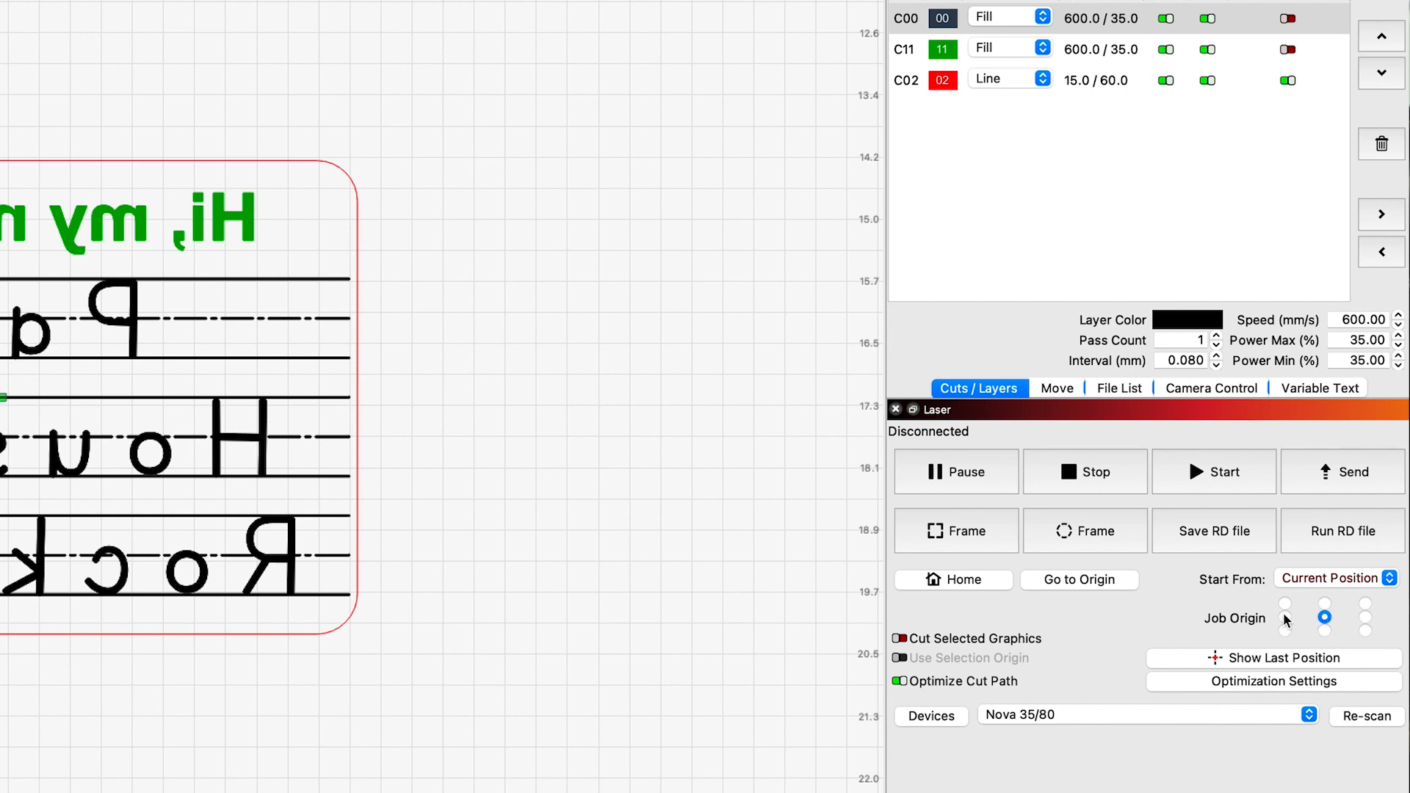
left_click(1285, 605)
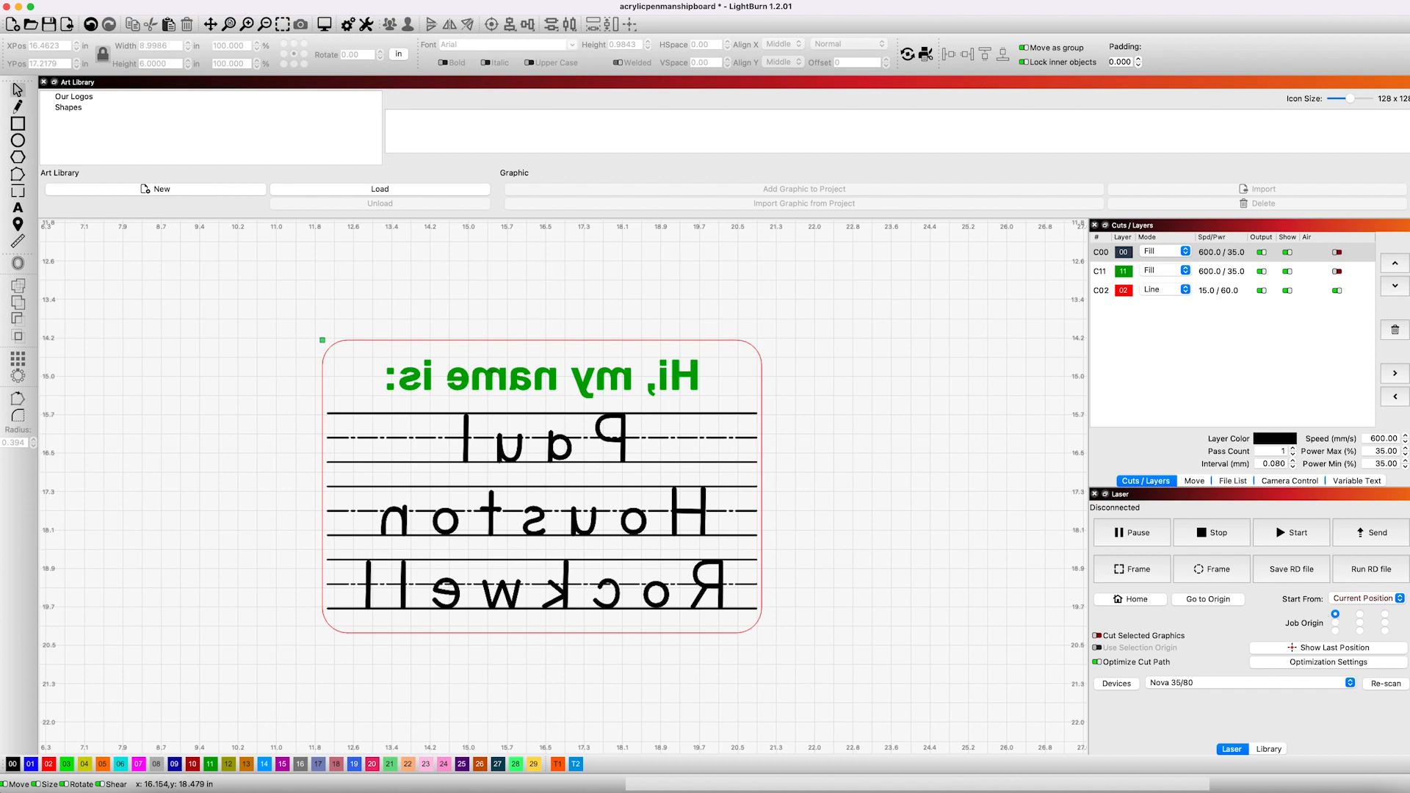
mouse_move(321, 343)
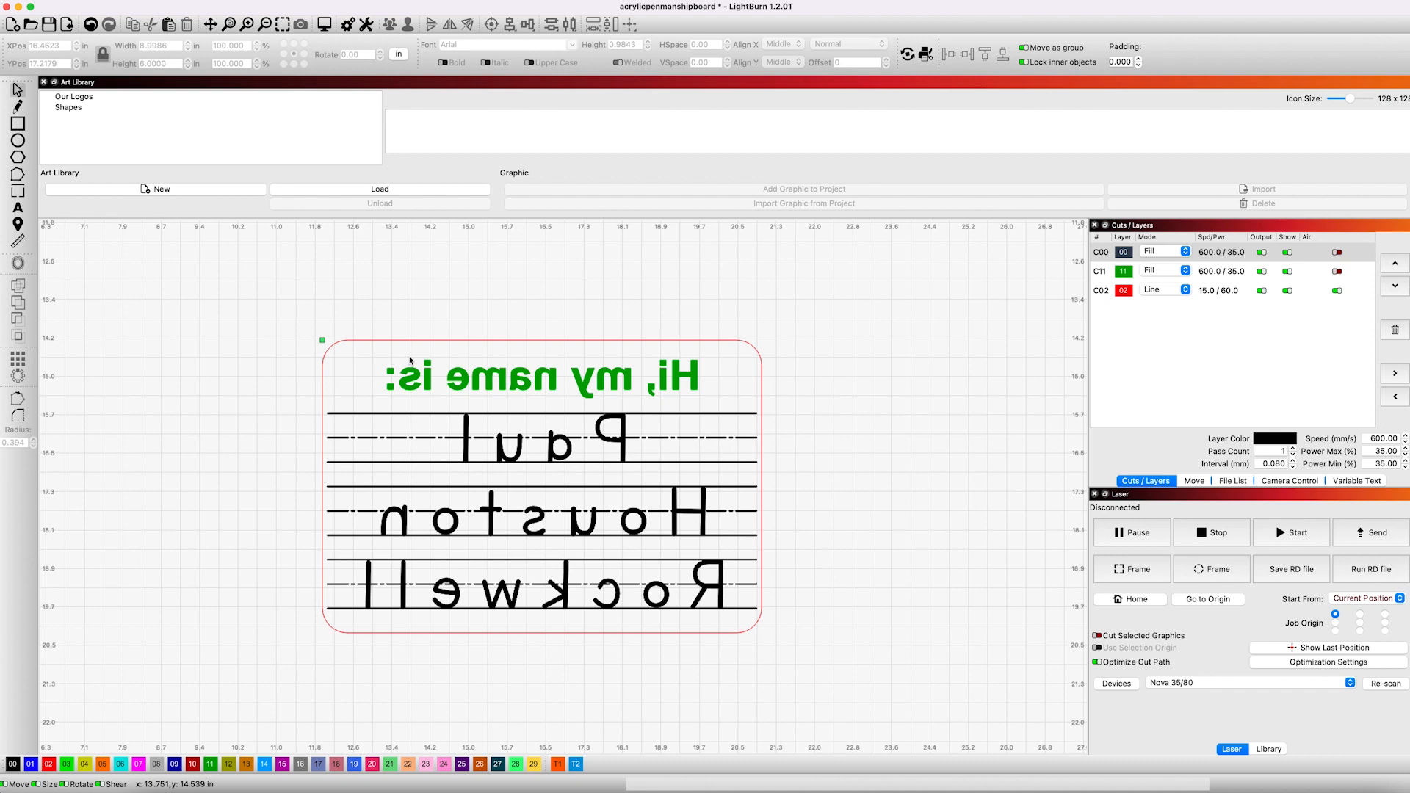
left_click(1375, 532)
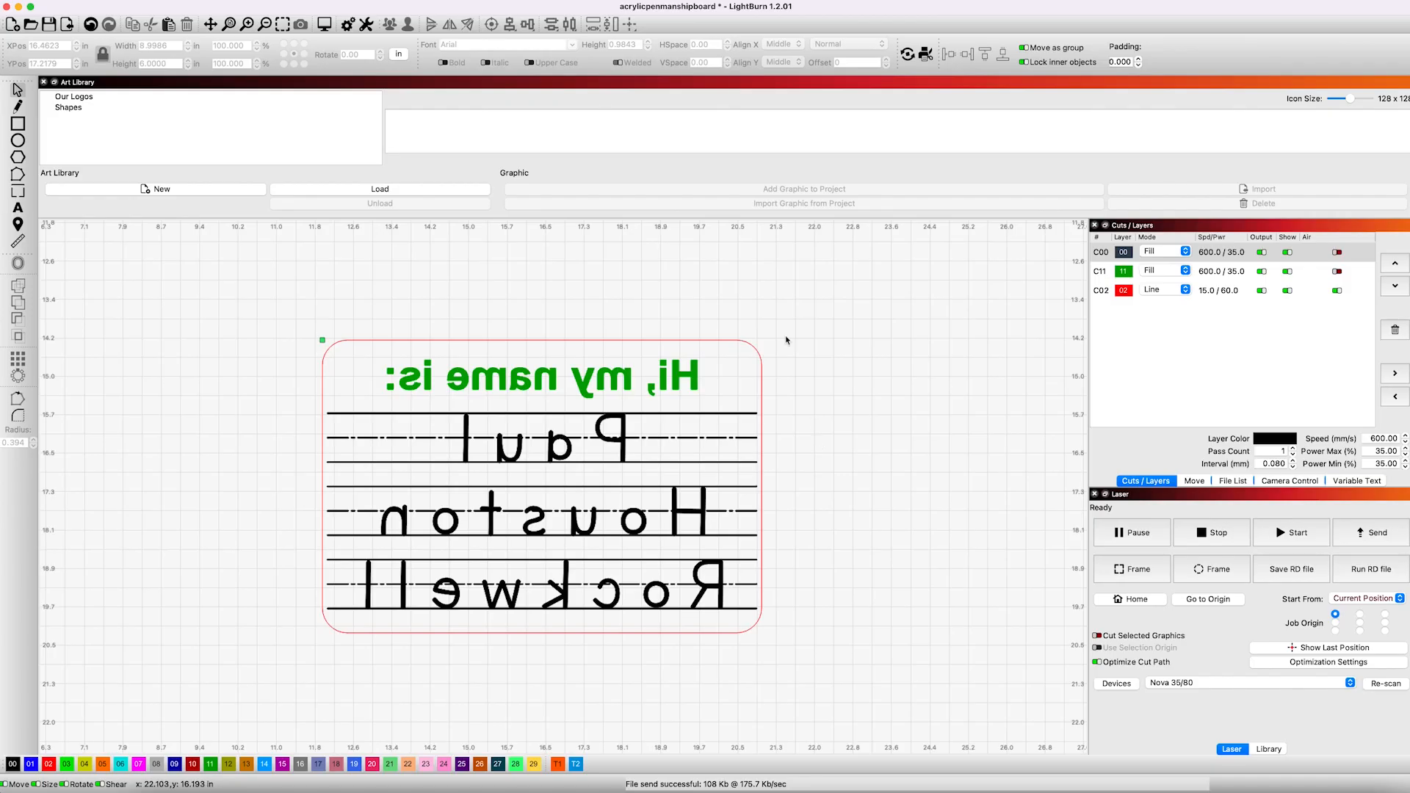
mouse_move(1371, 532)
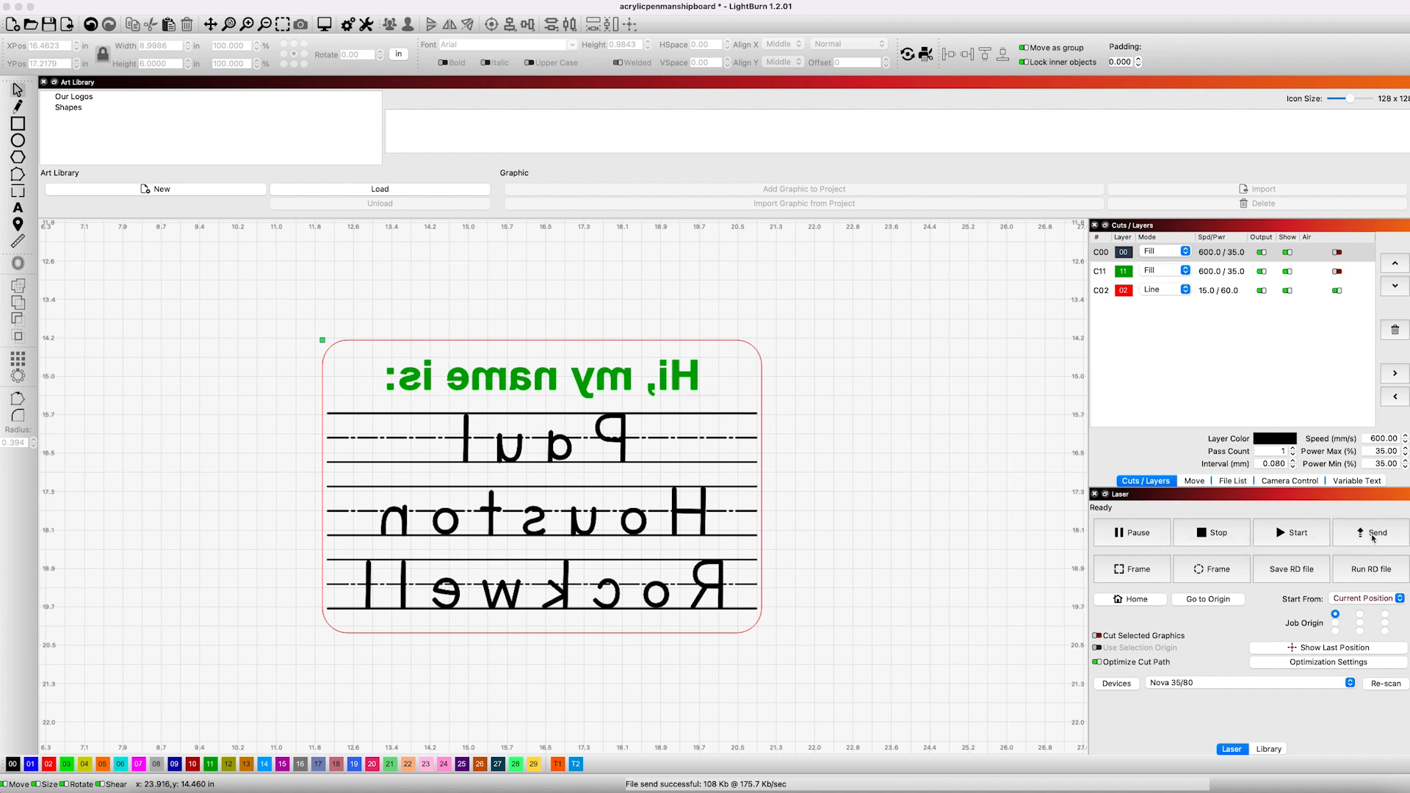
- Send the mirrored job to the laser under the file name PENMANSHIP
left_click(1375, 533)
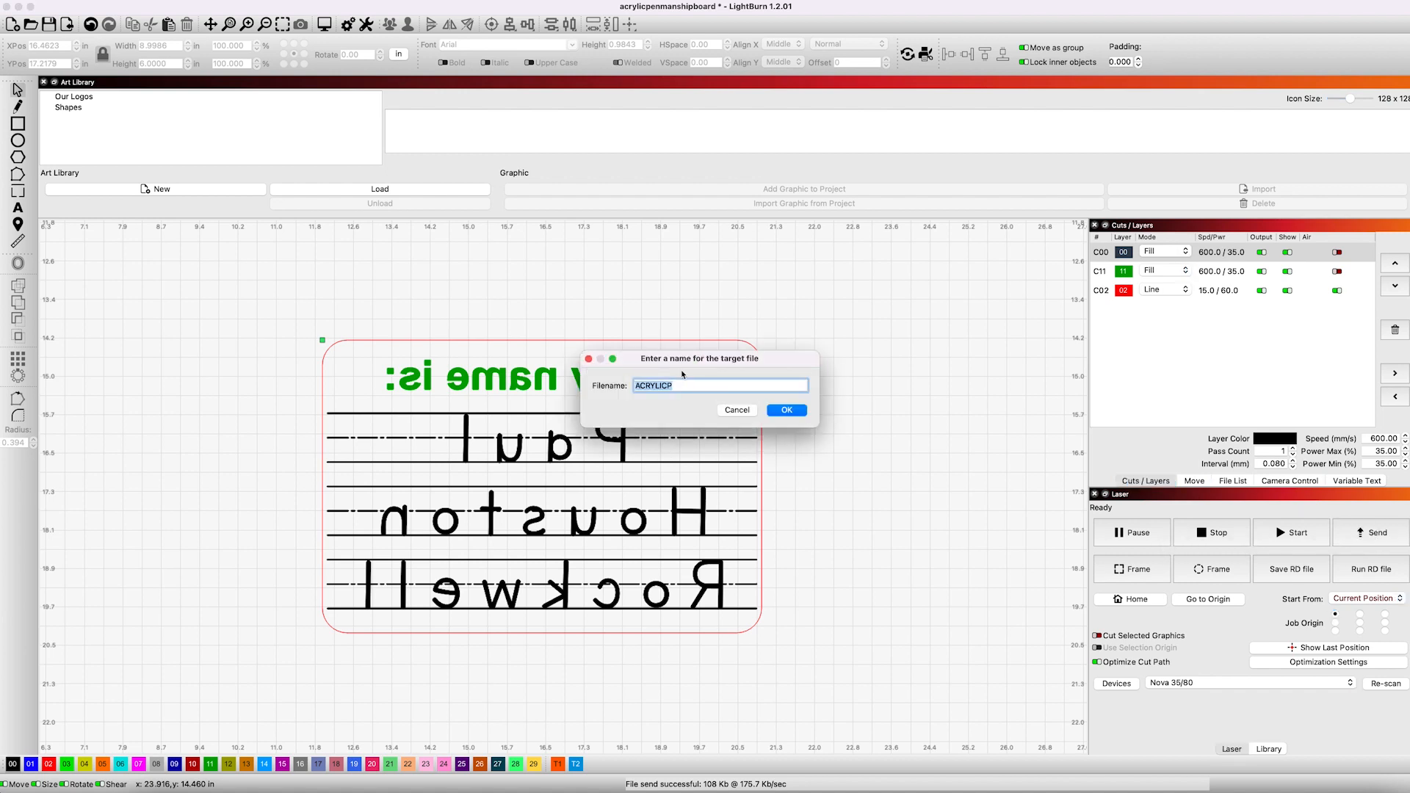
type("PENMANSH")
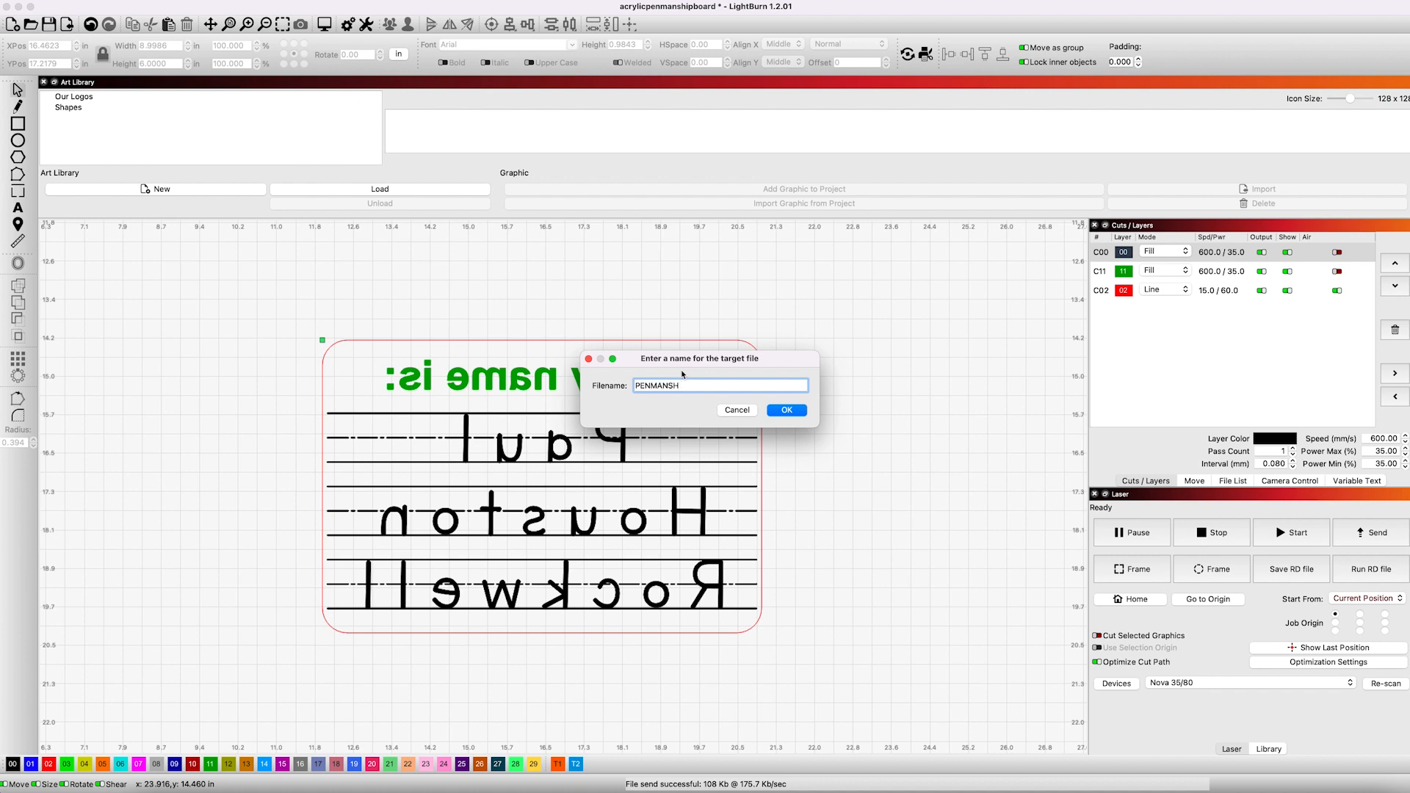
left_click(785, 410)
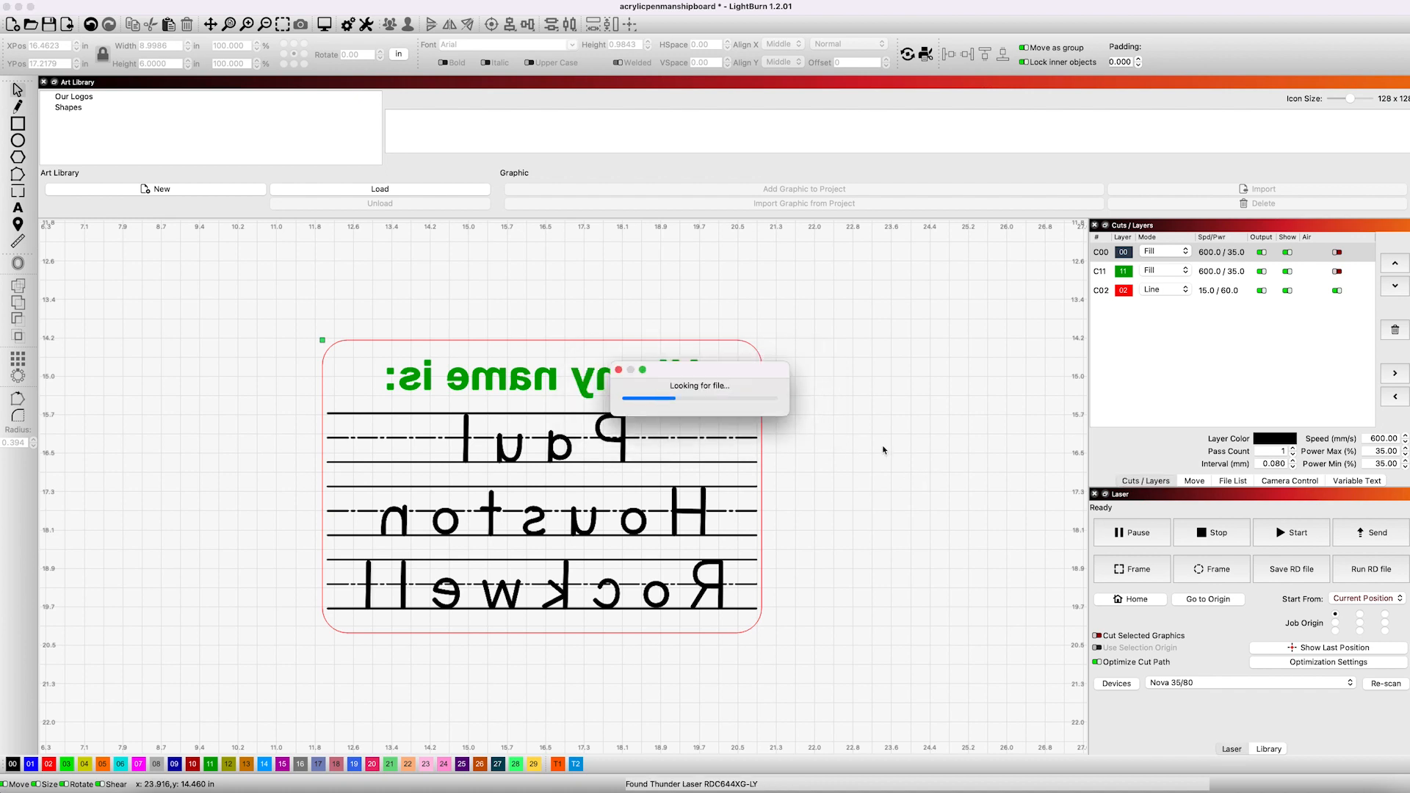